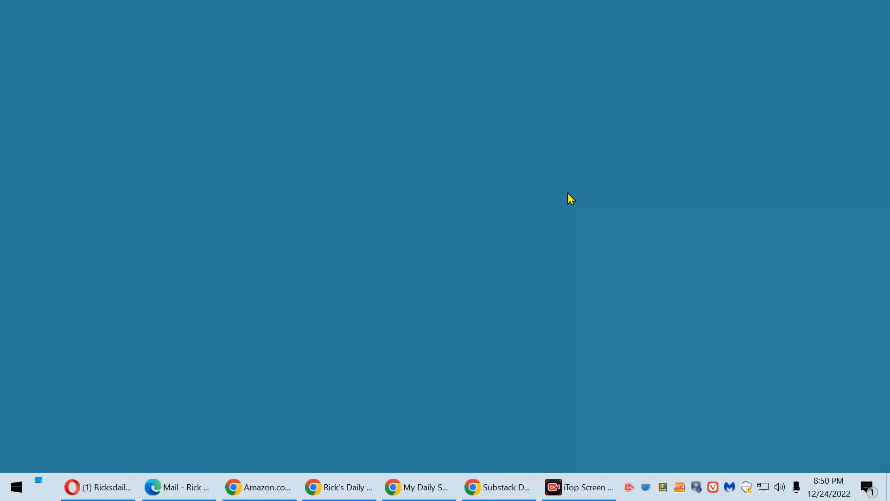
{"action": "mouse_move", "coordinate": [86, 445]}
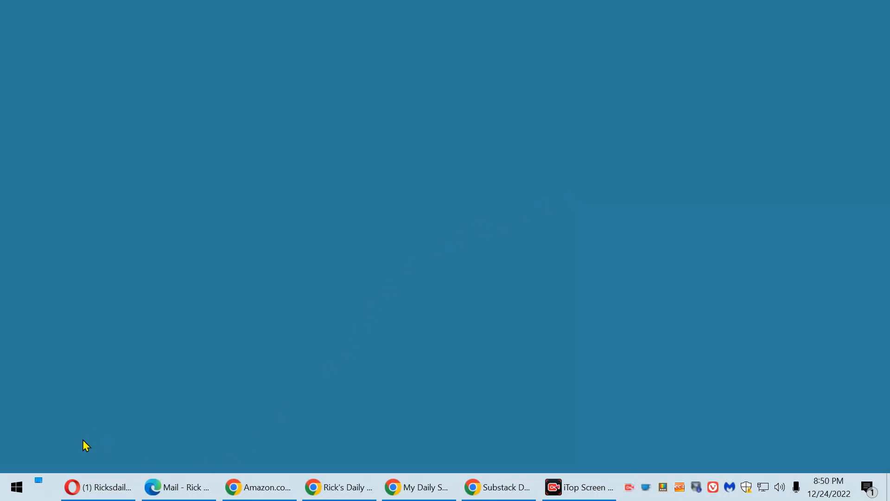
- Search the Start menu for msconfig and launch System Configuration
{"action": "left_click", "coordinate": [16, 486]}
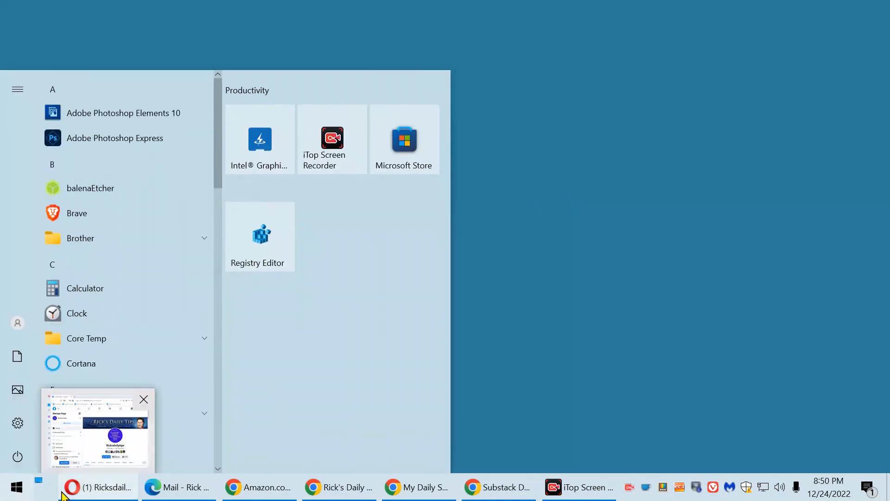
{"action": "type", "text": "msconfi"}
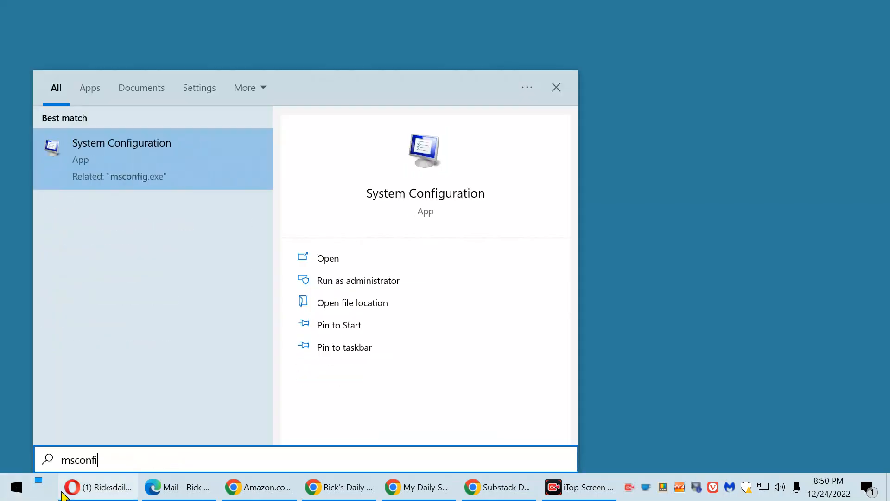
{"action": "type", "text": "g"}
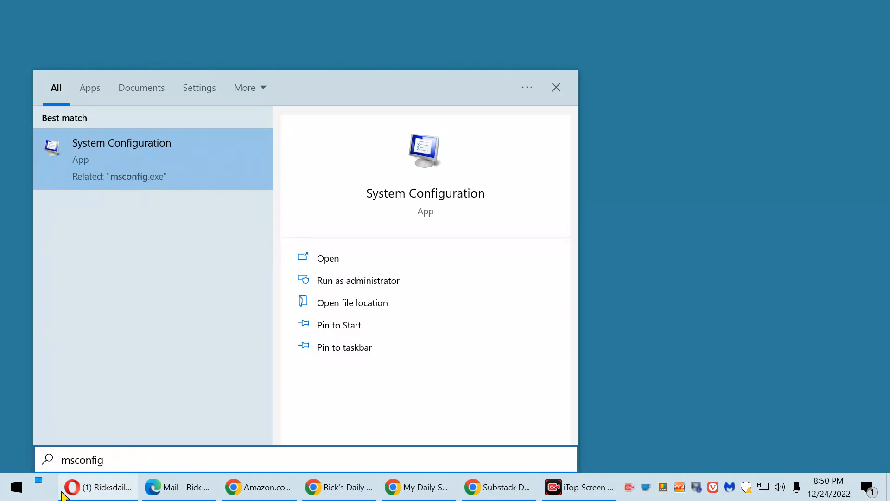
{"action": "left_click", "coordinate": [328, 258]}
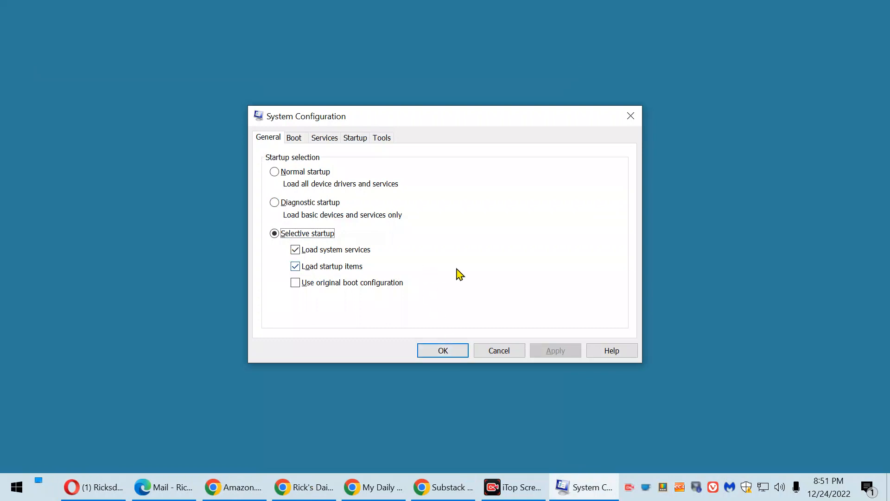
{"action": "mouse_move", "coordinate": [289, 188]}
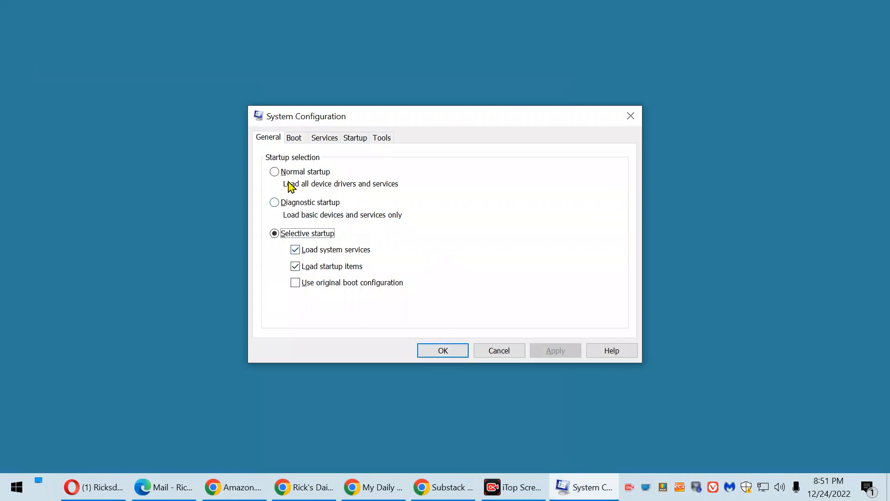
- Select Normal startup on the General tab and apply it
{"action": "left_click", "coordinate": [274, 171]}
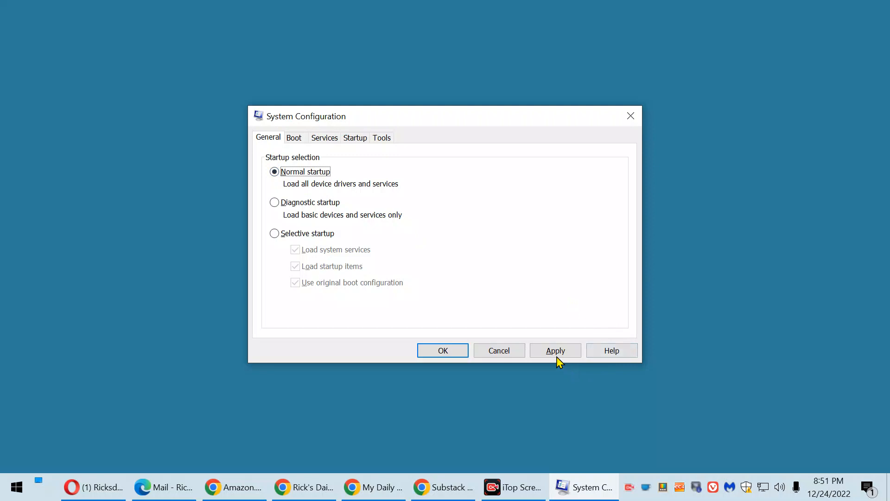
{"action": "left_click", "coordinate": [556, 351]}
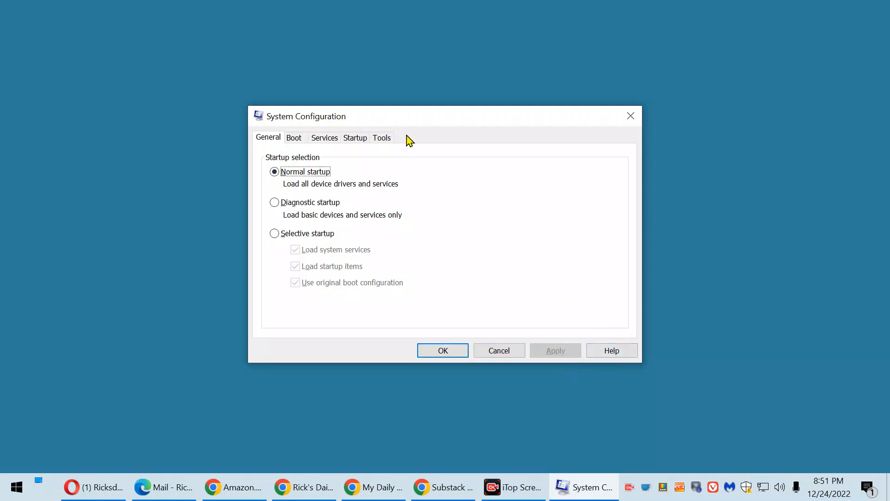
{"action": "left_click", "coordinate": [293, 137]}
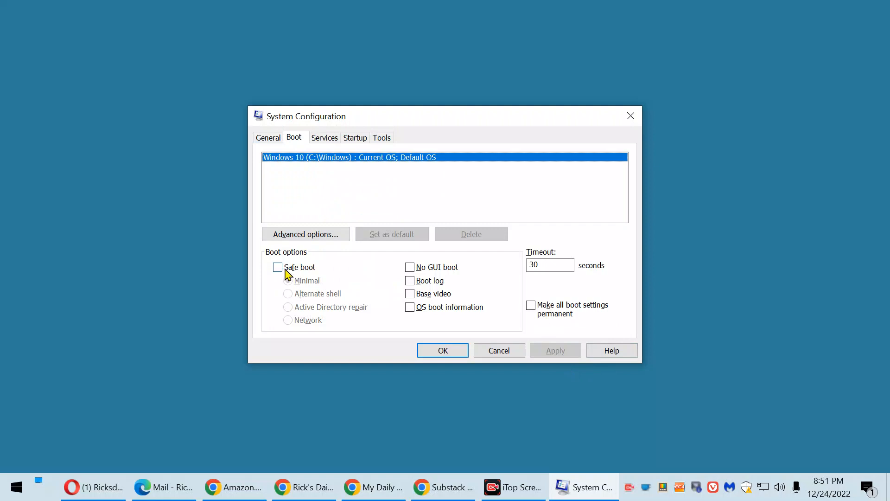
- Keep Safe boot unchecked on the Boot tab, then confirm with OK
{"action": "left_click", "coordinate": [278, 267]}
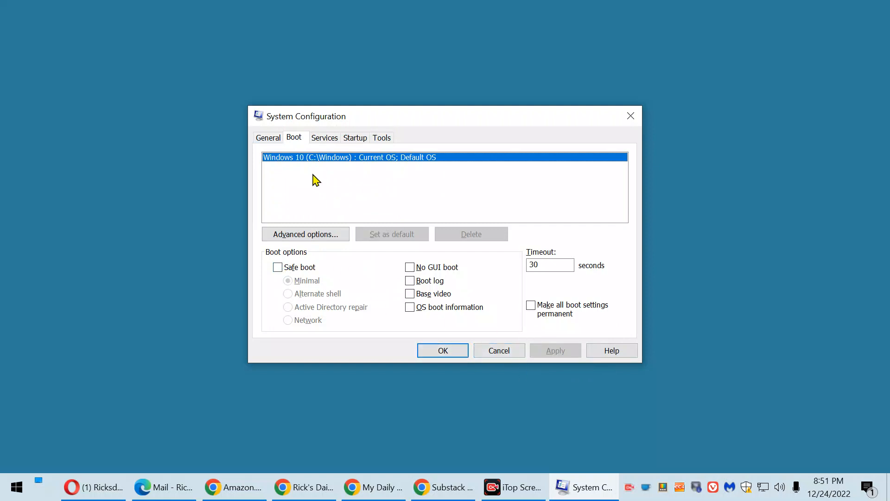
{"action": "left_click", "coordinate": [268, 138]}
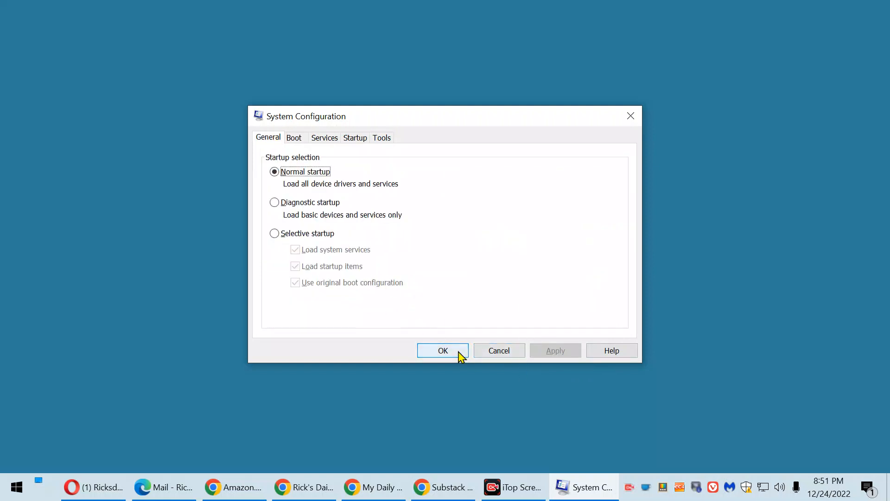
{"action": "left_click", "coordinate": [443, 351]}
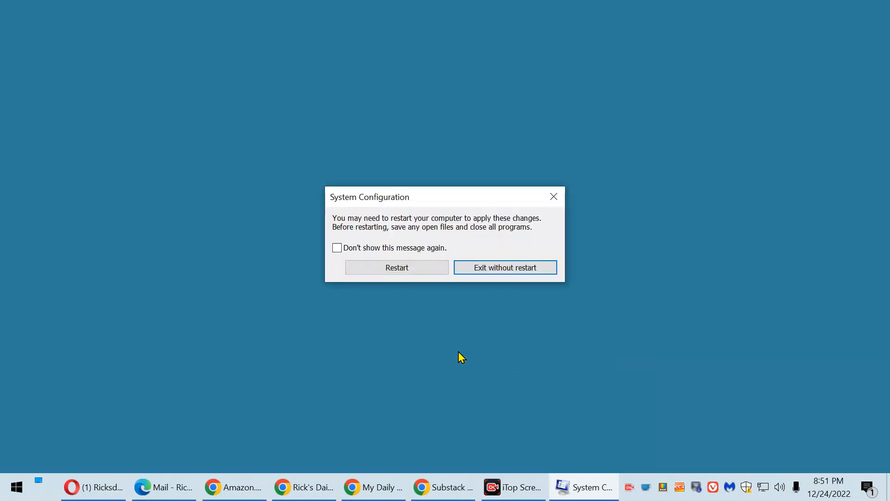
{"action": "mouse_move", "coordinate": [554, 336]}
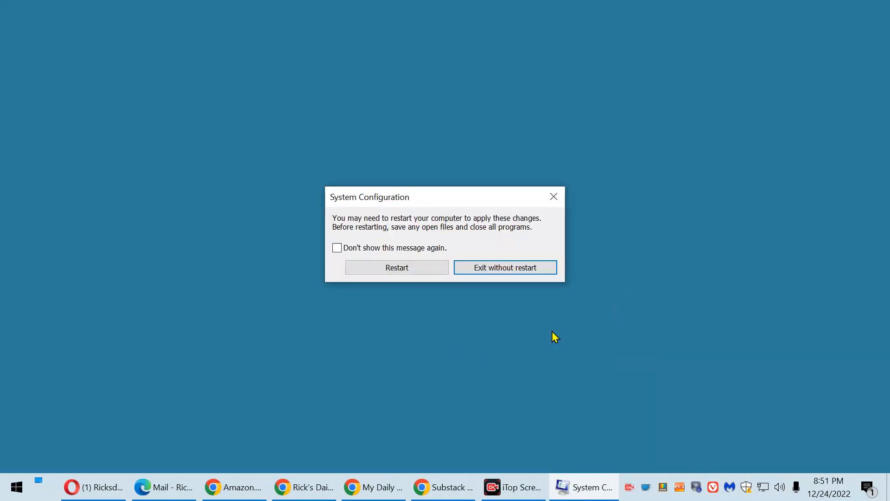